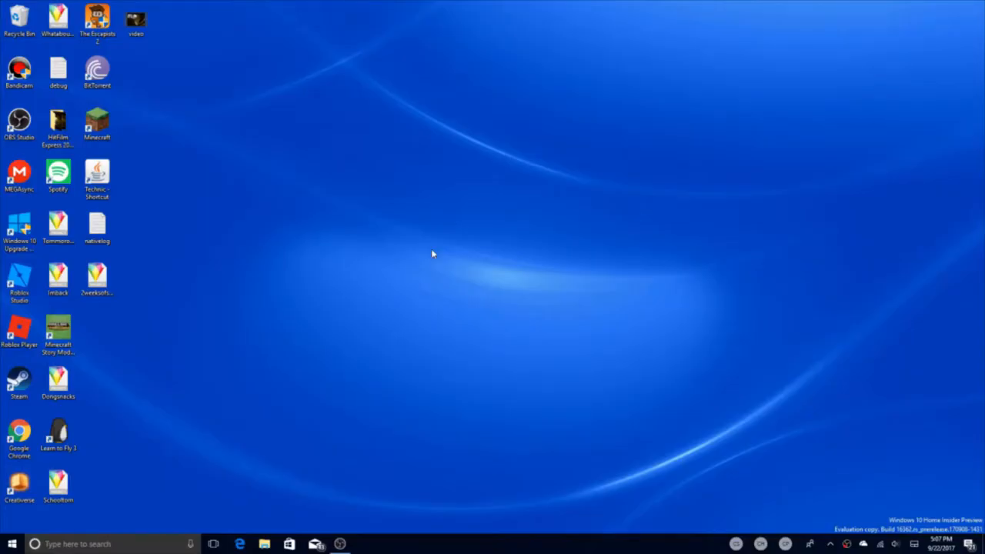
mouse_move(420, 239)
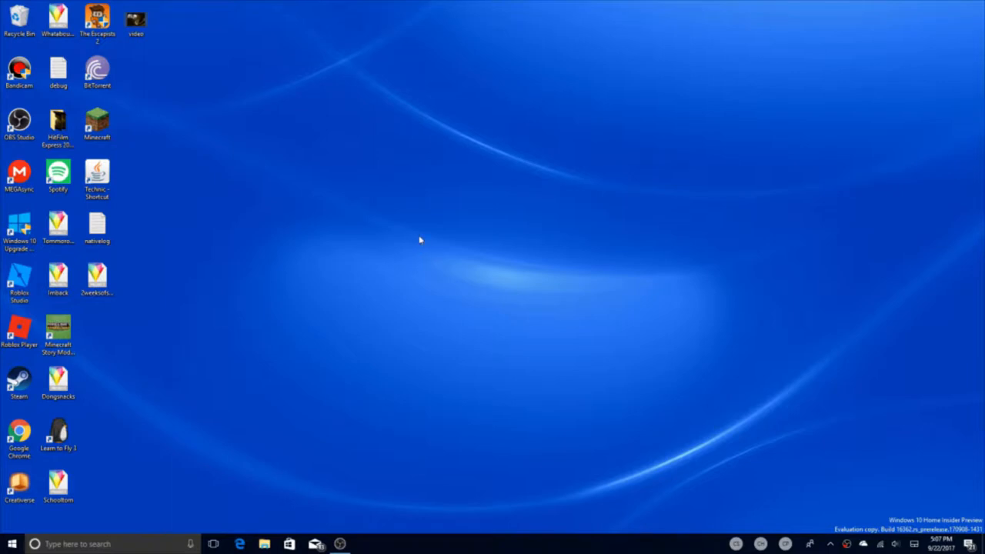
mouse_move(350, 333)
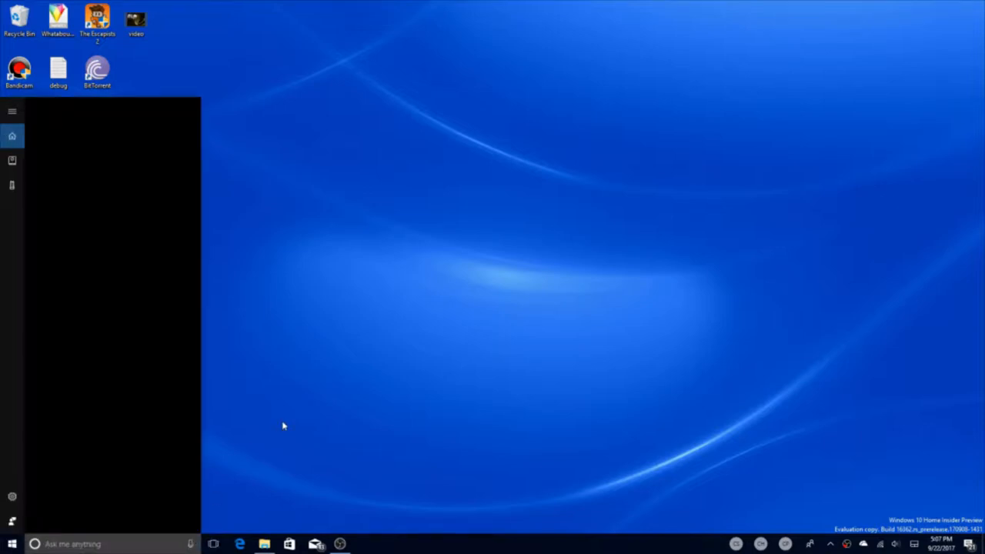
Greet Cortana with 'Hi Cortana', then ask 'Do you know Miss Mix Friedlich'
left_click(190, 544)
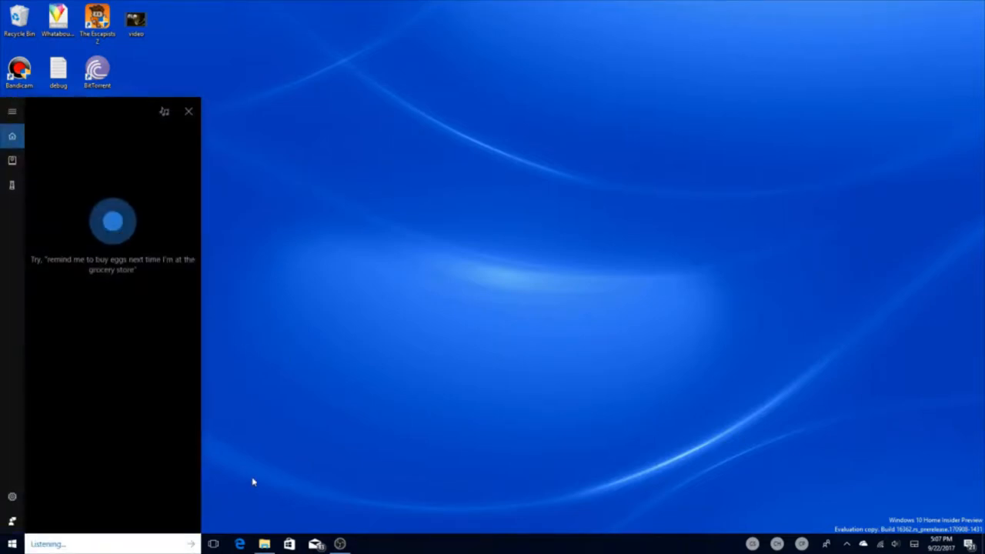
type("hi cortana")
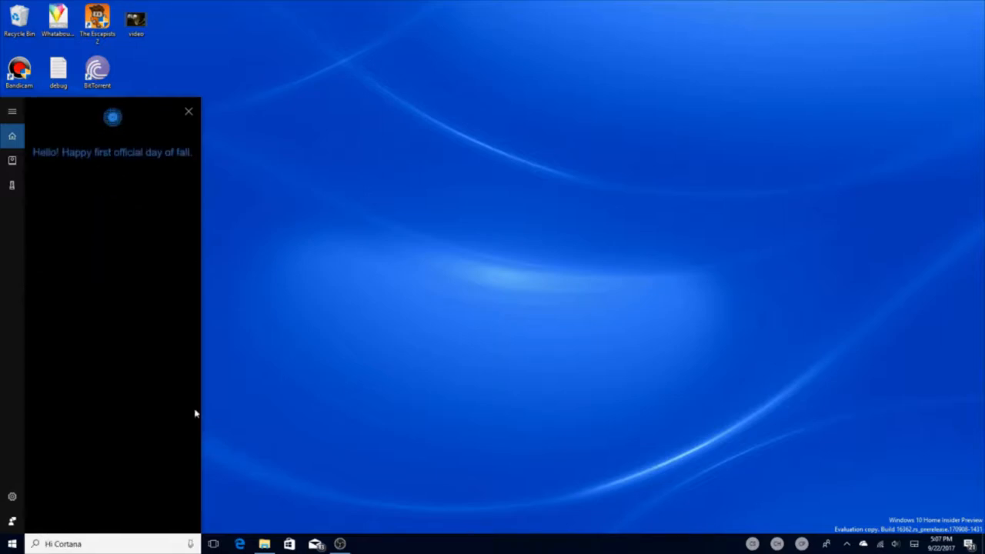
mouse_move(135, 194)
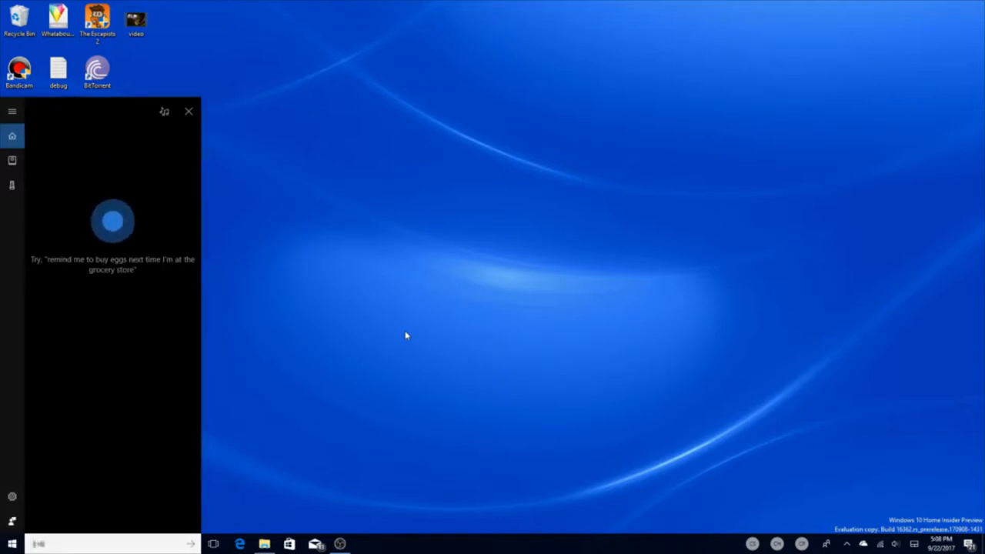
type("do you know miss mix friedlich")
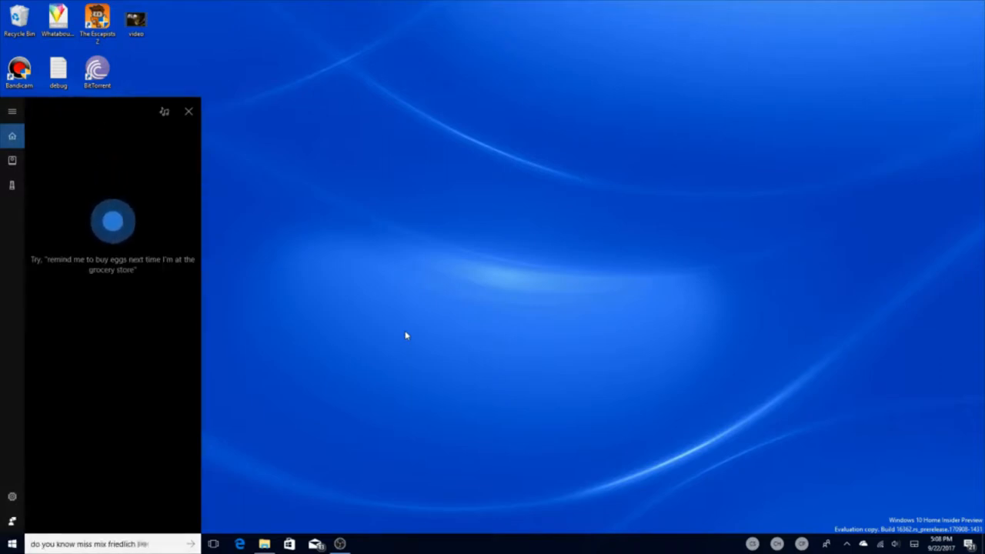
Reopen Cortana from the apps list and ask aloud 'Do you know Siri'
left_click(12, 544)
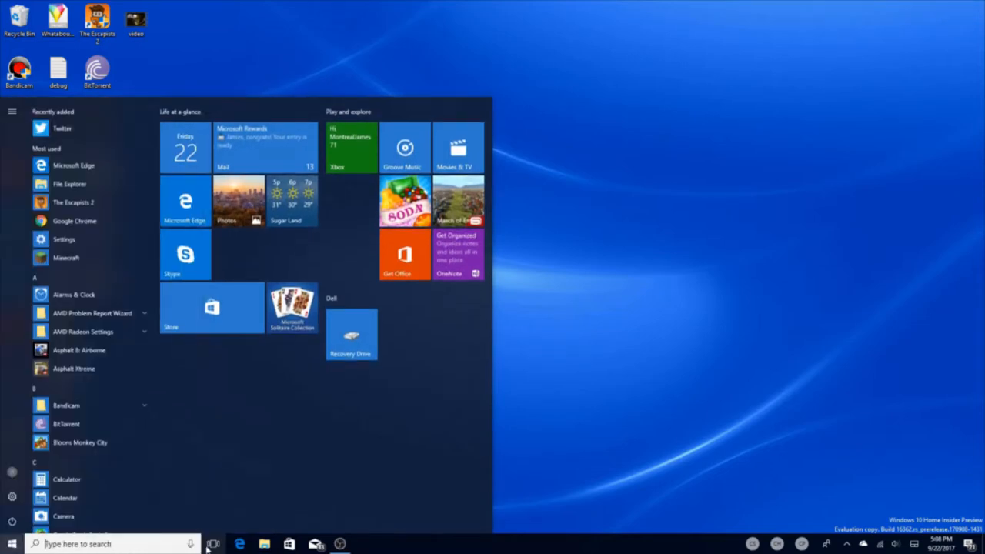
left_click(190, 545)
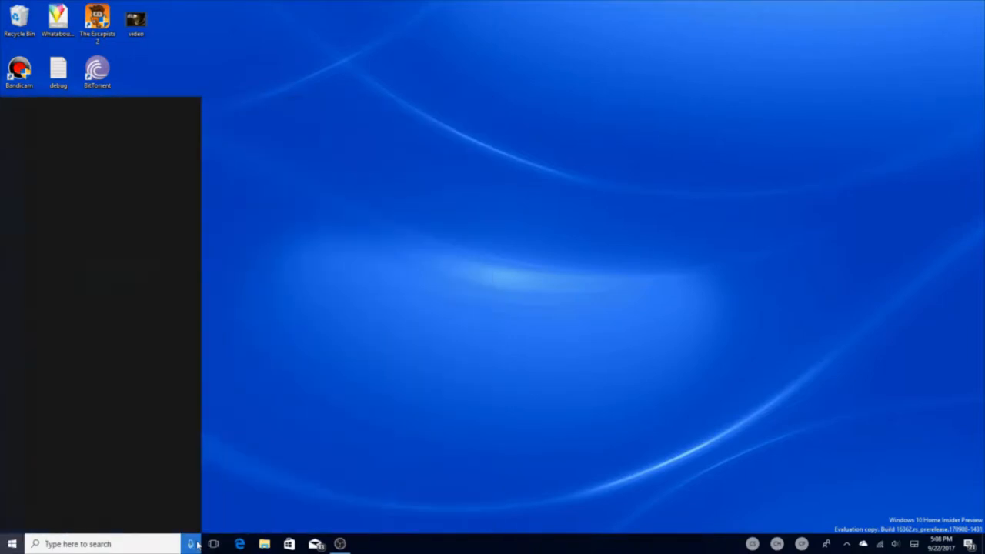
left_click(191, 544)
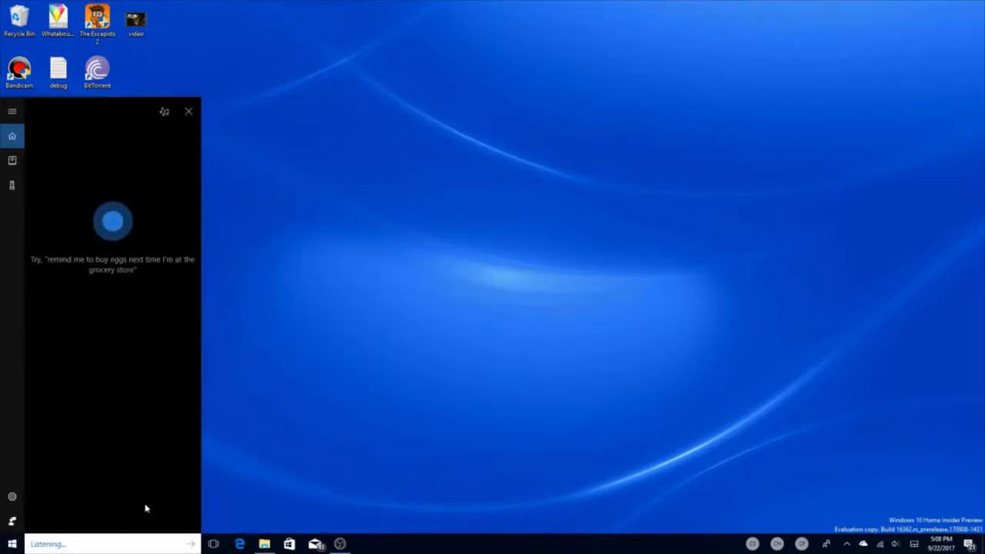
type("do you know siri")
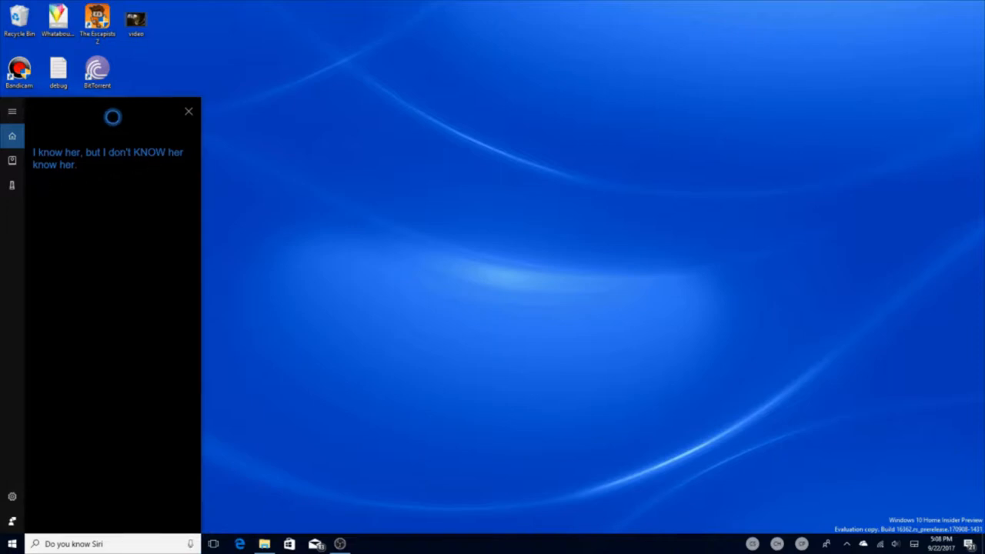
mouse_move(188, 508)
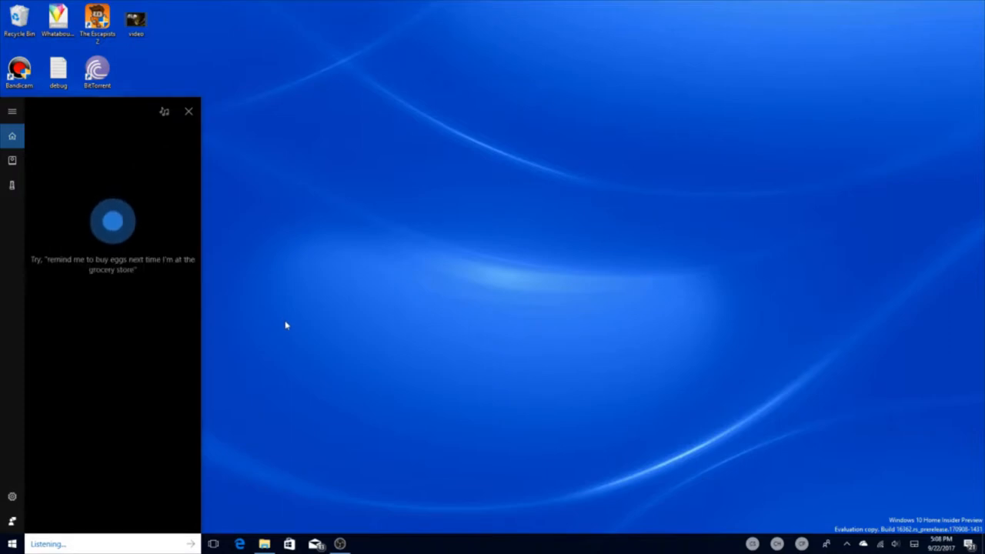
Ask Cortana 'Who is your friend' and get the R2D2 reply
type("who is your")
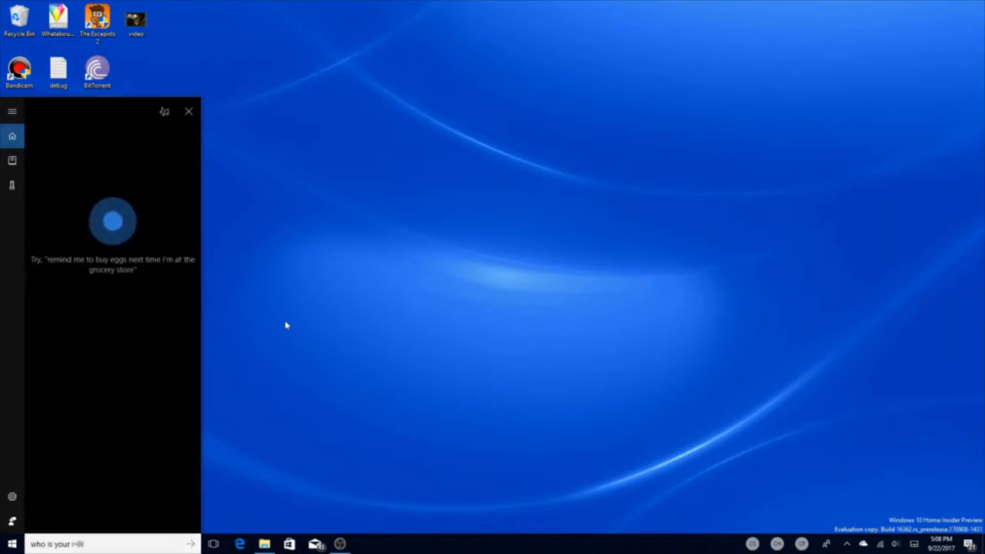
type("friend")
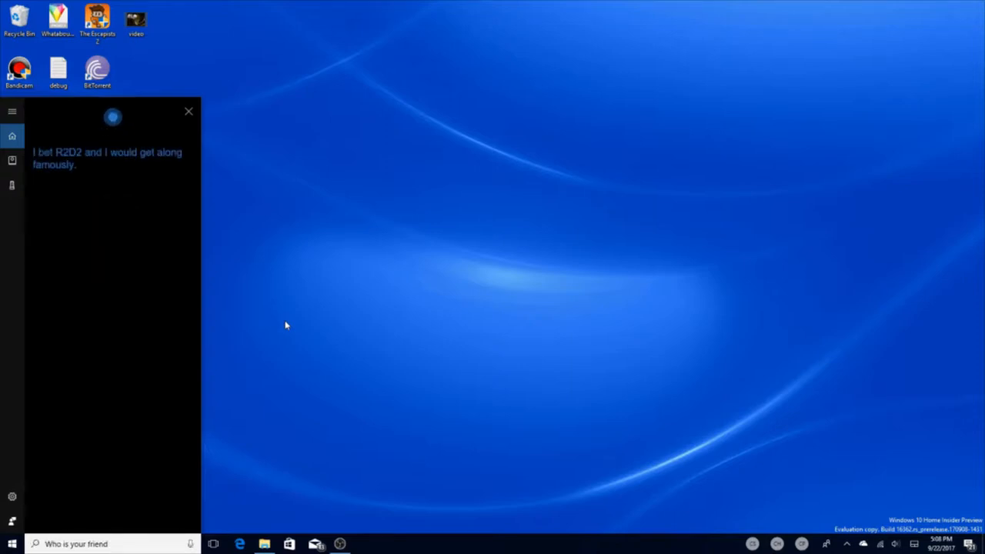
mouse_move(443, 450)
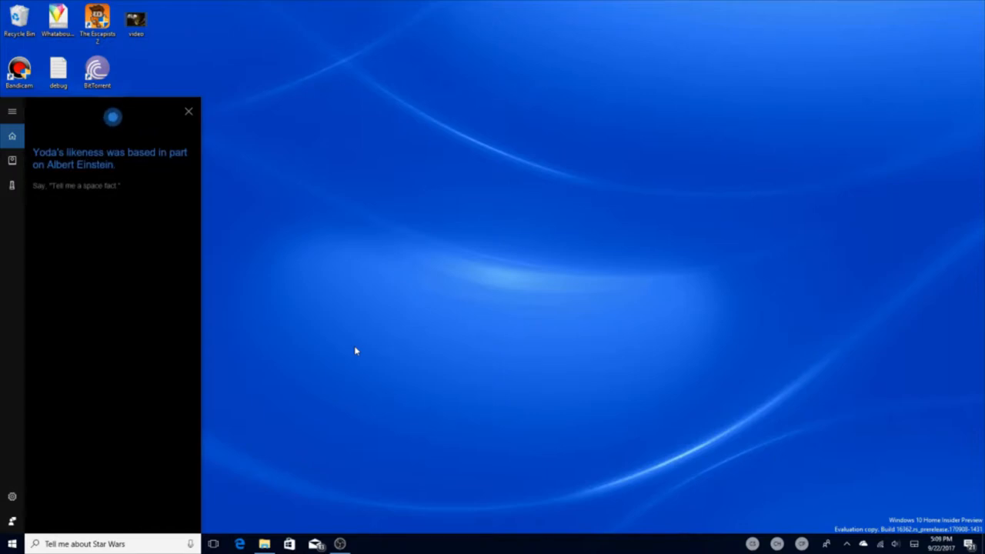
mouse_move(339, 304)
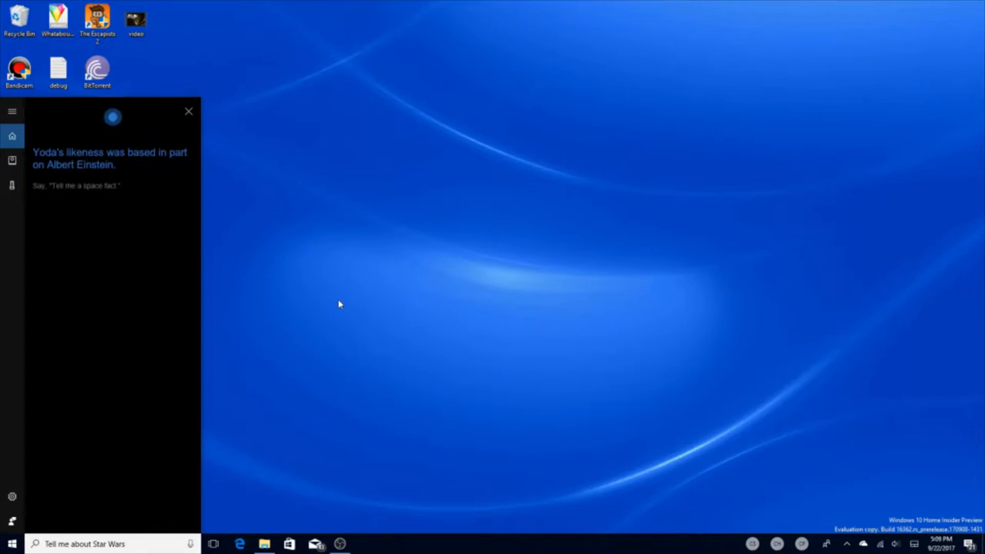
Dismiss the Cortana panel and return to the full Windows 10 desktop
left_click(12, 544)
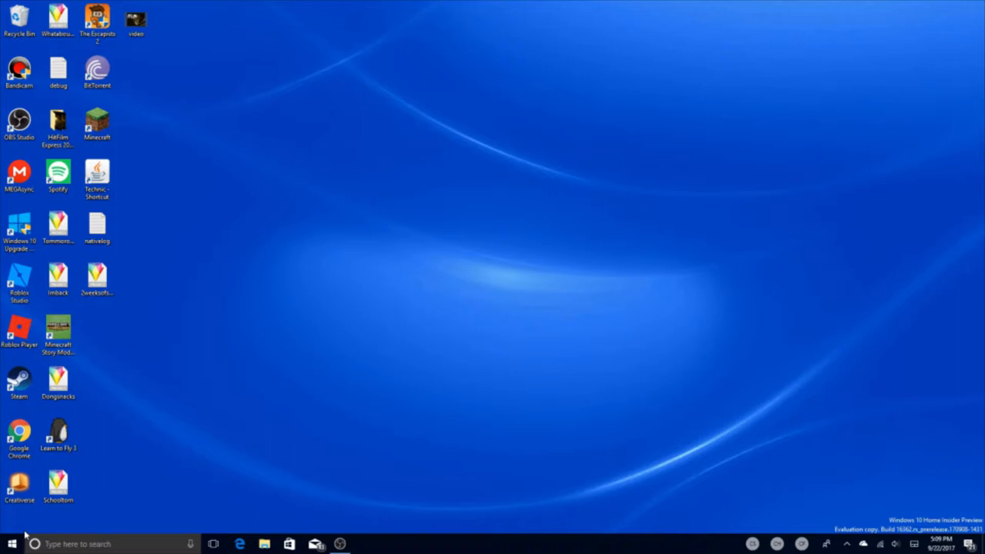
left_click(847, 543)
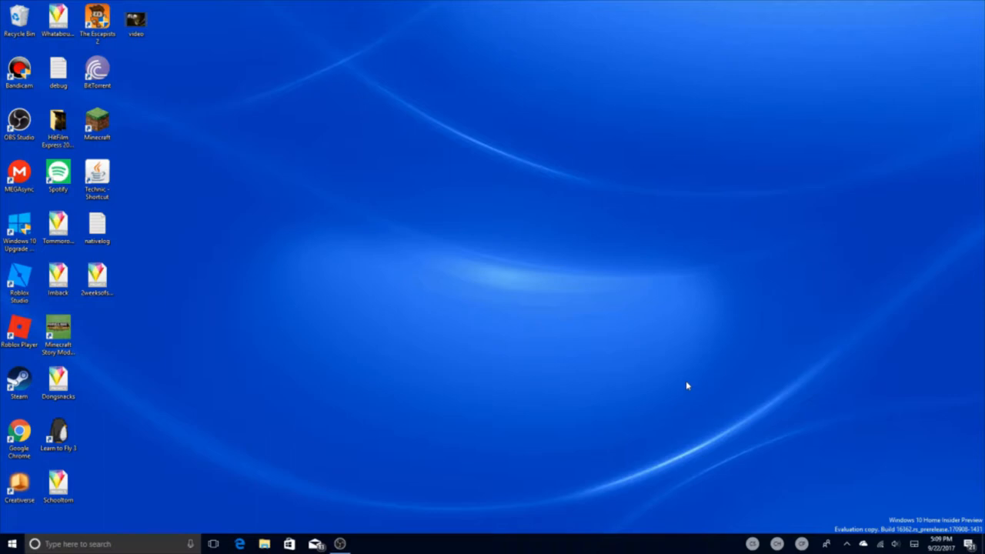
mouse_move(410, 531)
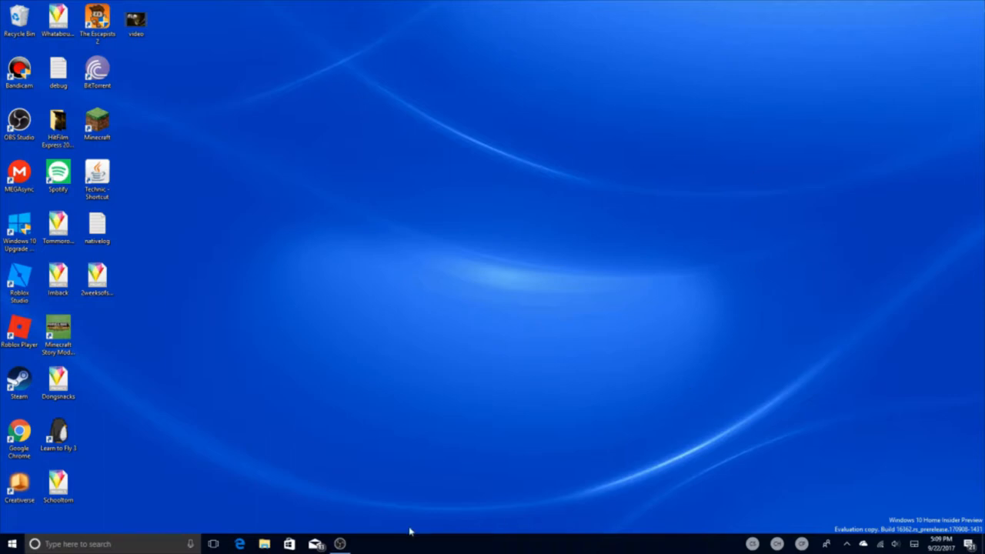
Reopen Cortana listening and ask 'What's your favorite color'
left_click(191, 545)
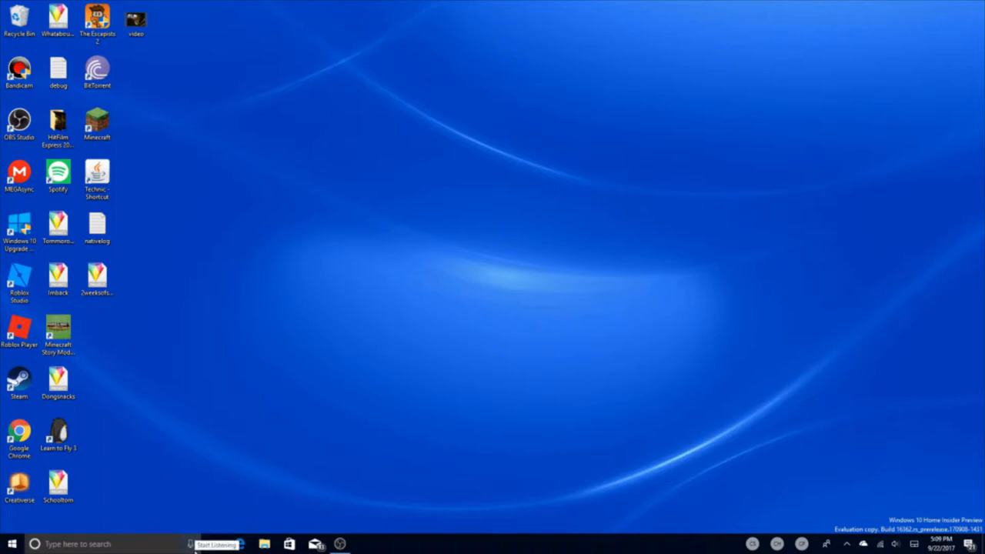
left_click(190, 544)
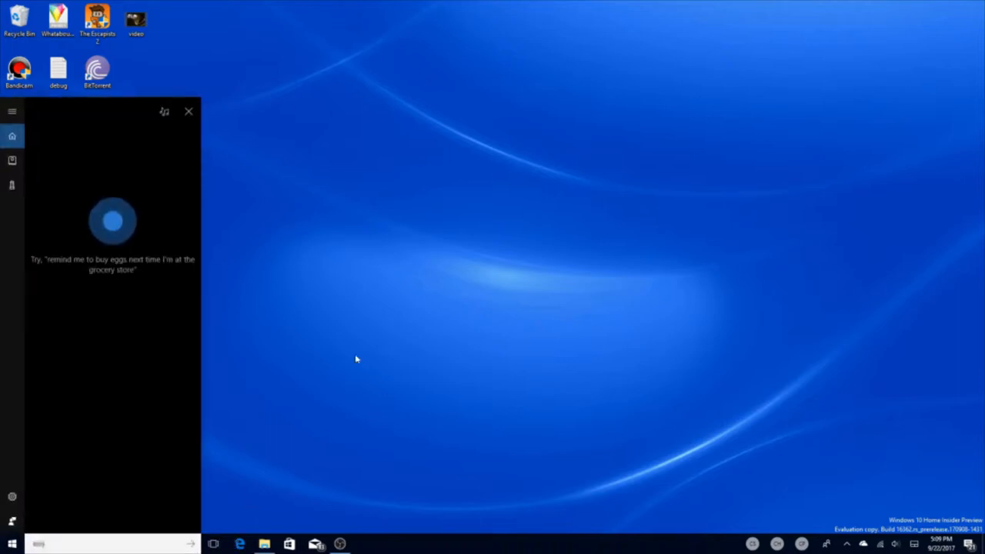
type("do")
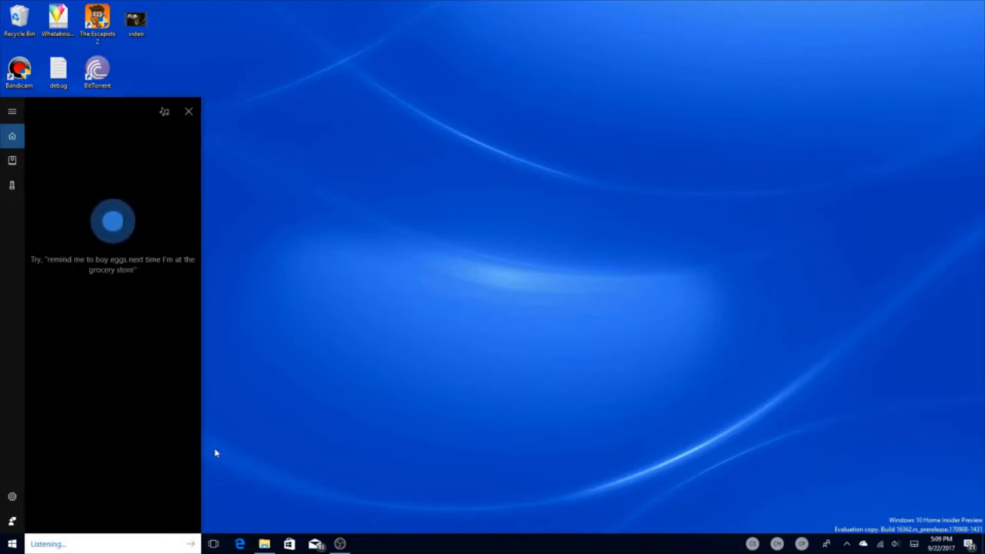
type("what's your favorite color")
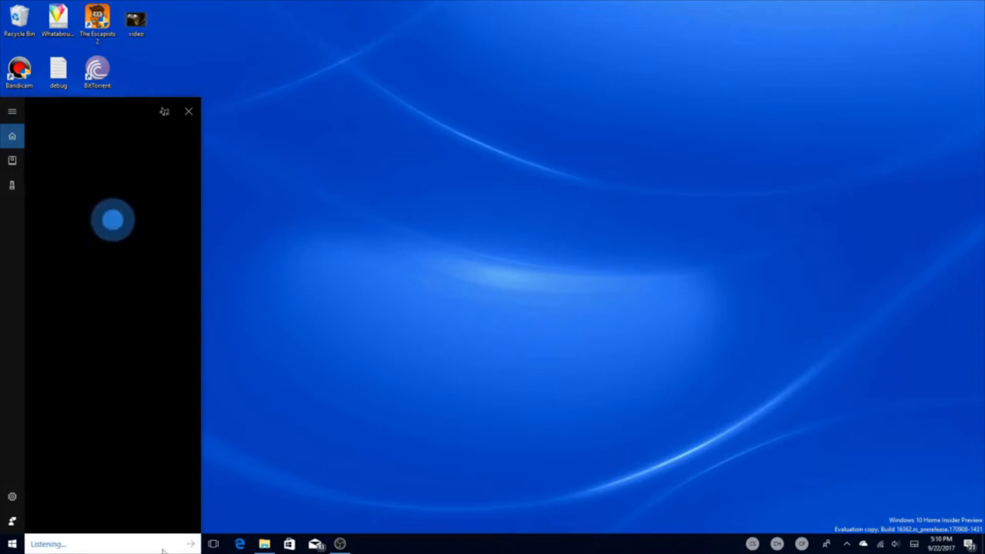
Ask 'Do you know Master Chief' and 'Where is Master Chief', getting the saving-the-galaxy reply
type("do you know master chief")
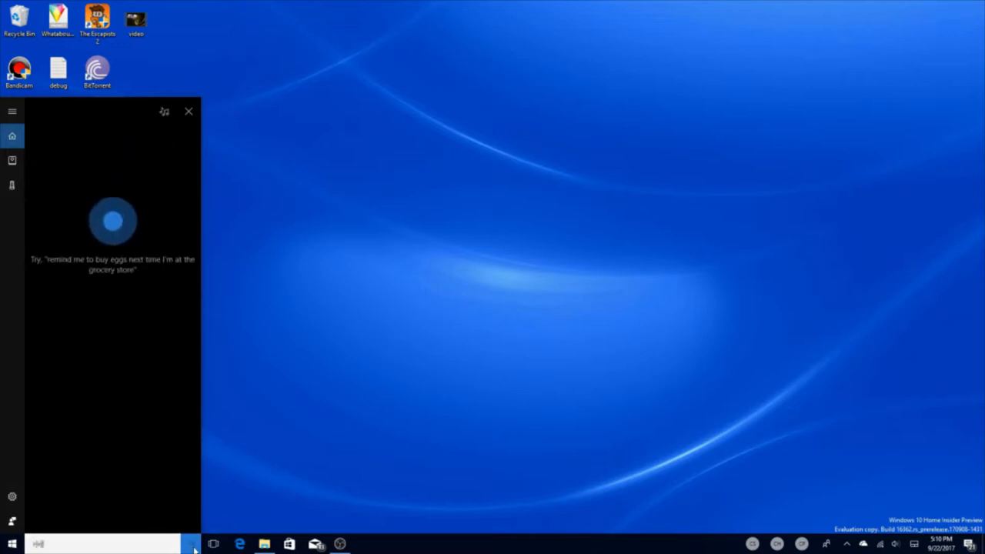
type("where is master chief")
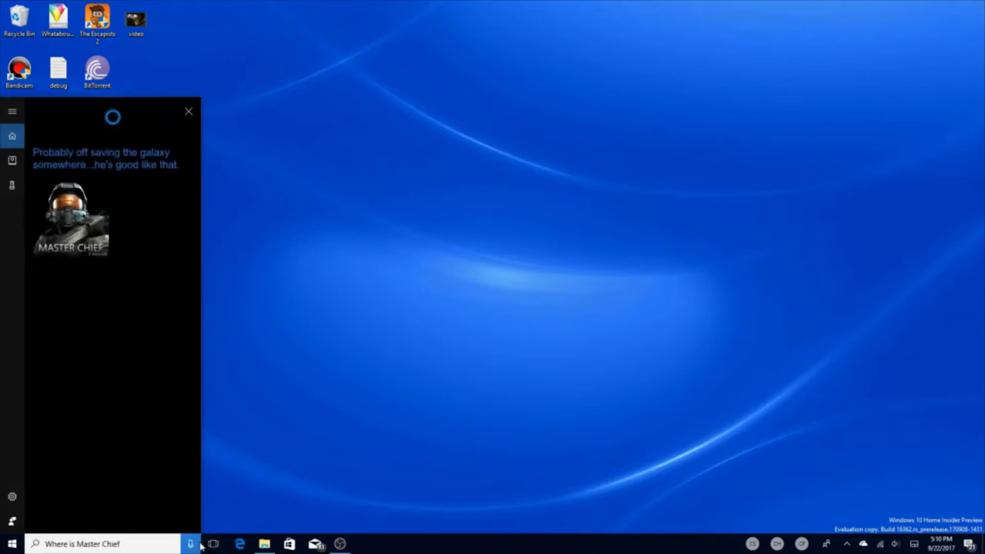
Start Cortana listening for another spoken question after the Master Chief reply
left_click(190, 544)
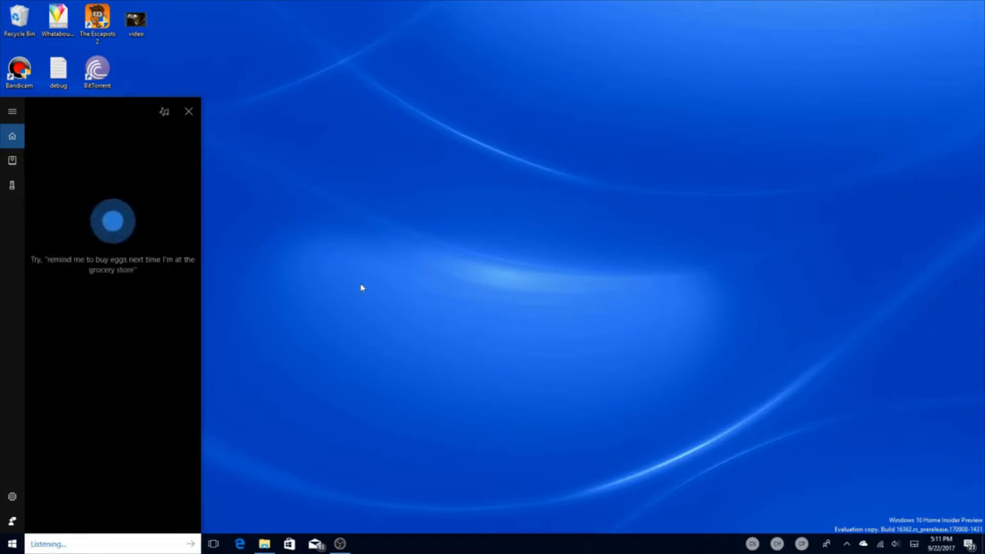
Ask Cortana 'Who's your voice actor', then tell it 'Shut up'
type("who's your voice actor")
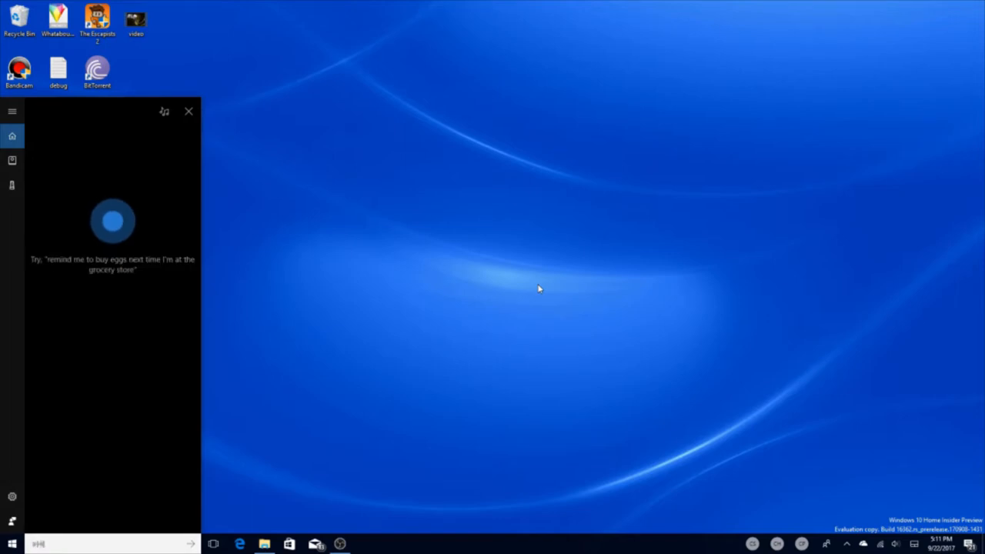
type("shut up")
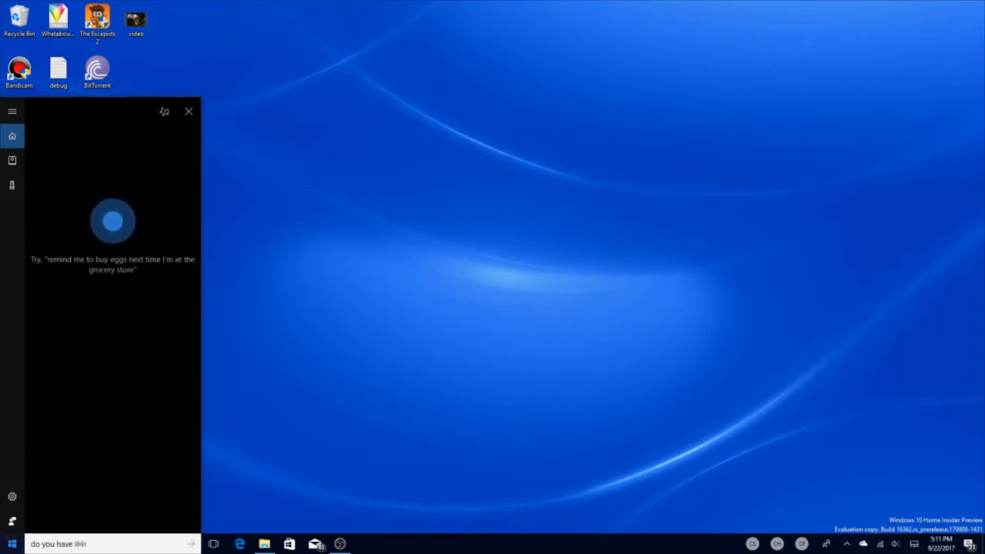
After the Halo answer, ask Cortana 'What's your favorite video game'
left_click(164, 111)
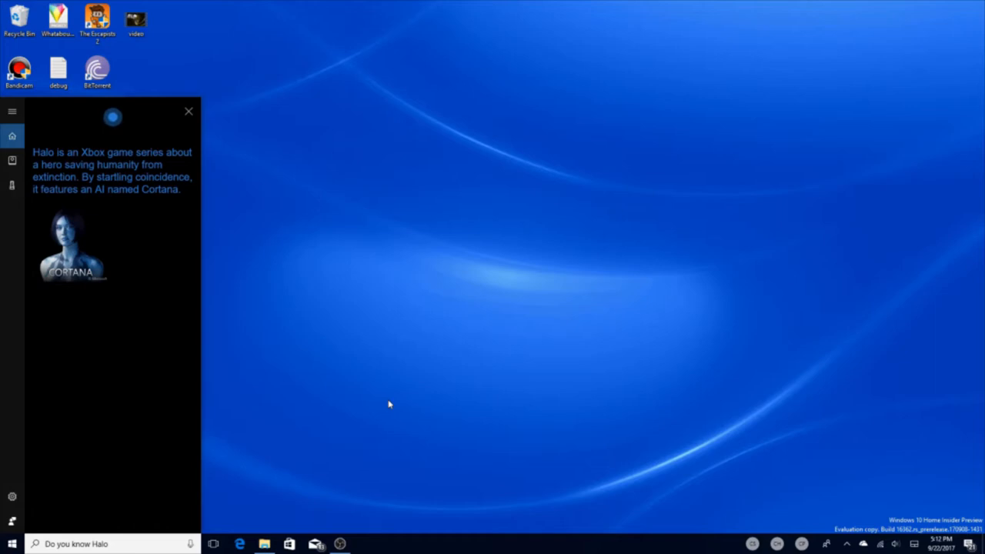
mouse_move(392, 417)
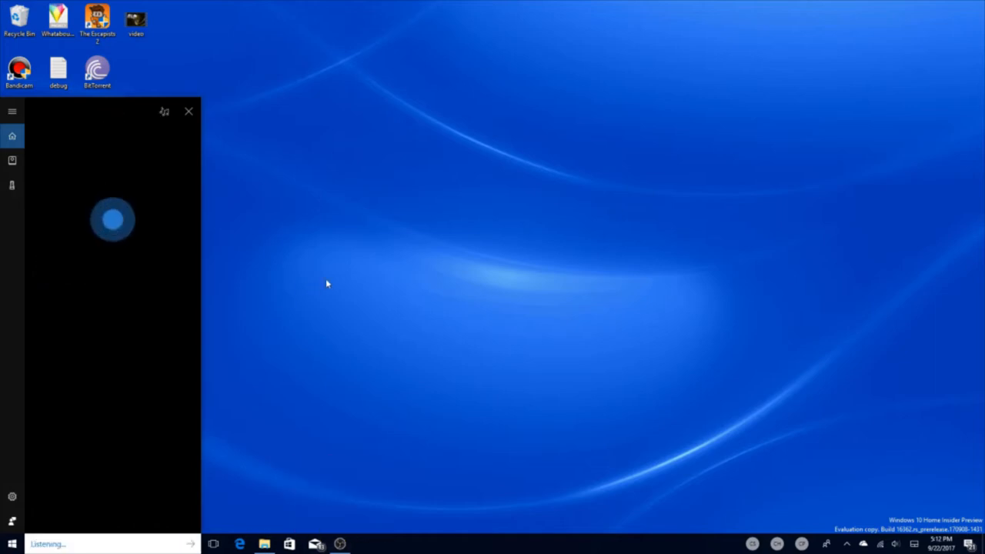
type("what's your favorite video game")
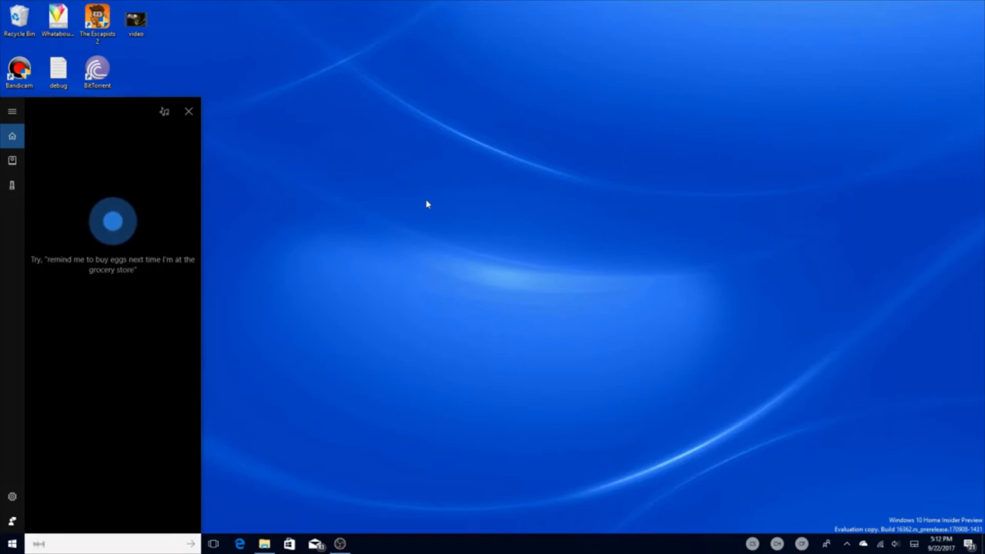
Ask 'Can you talk', get the conversation reply, then start listening for the next question
type("can you talk")
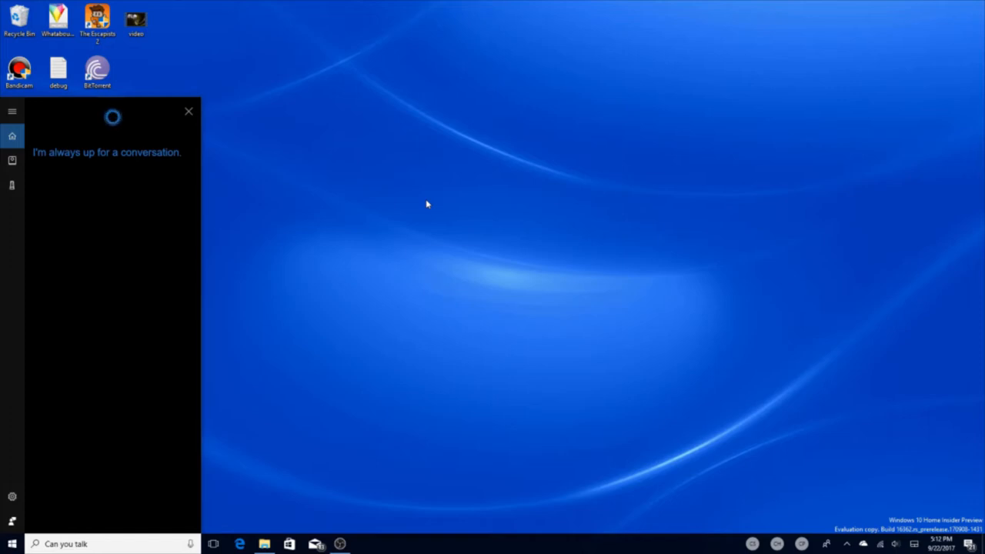
mouse_move(218, 374)
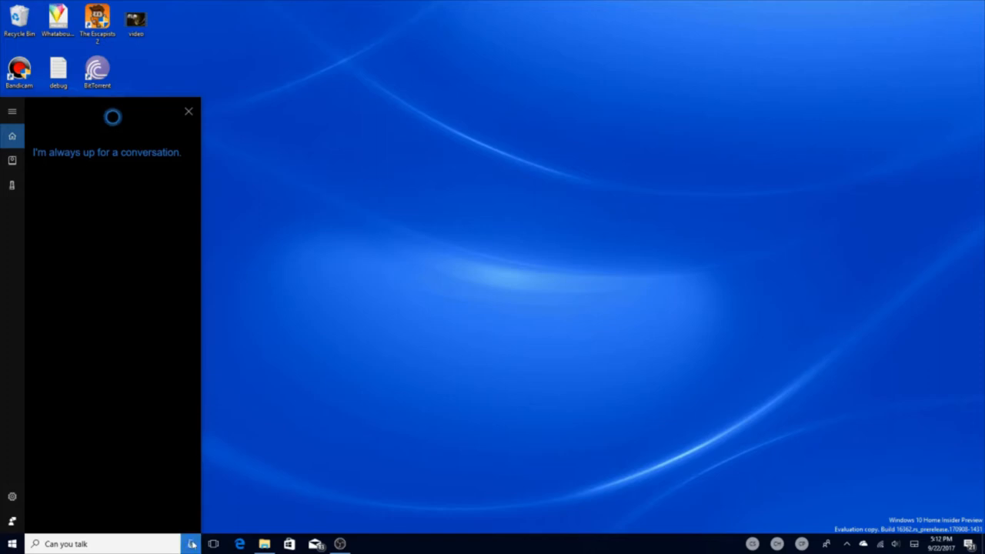
left_click(191, 544)
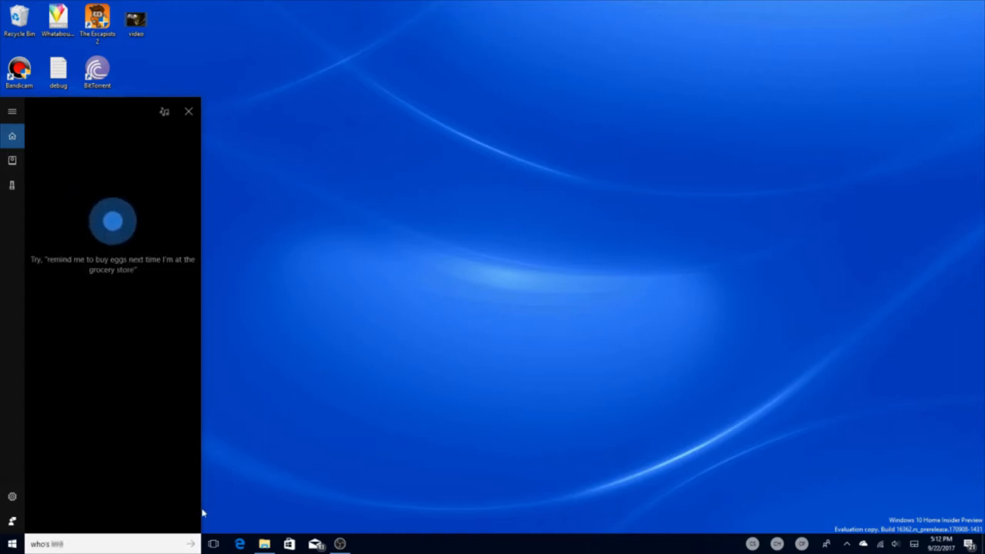
Submit the spoken question ending 'your daddy' and read Cortana's reply
type("your daddy")
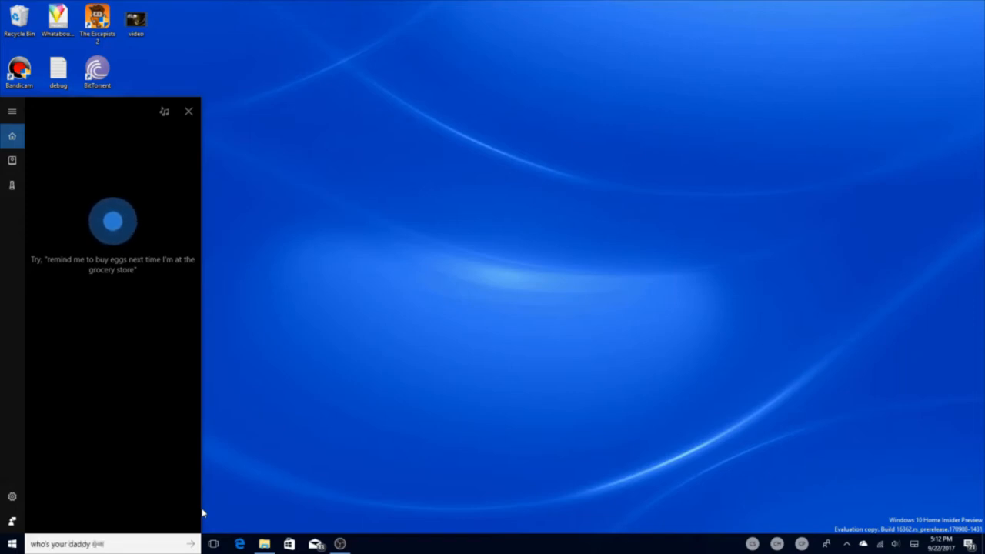
key("enter")
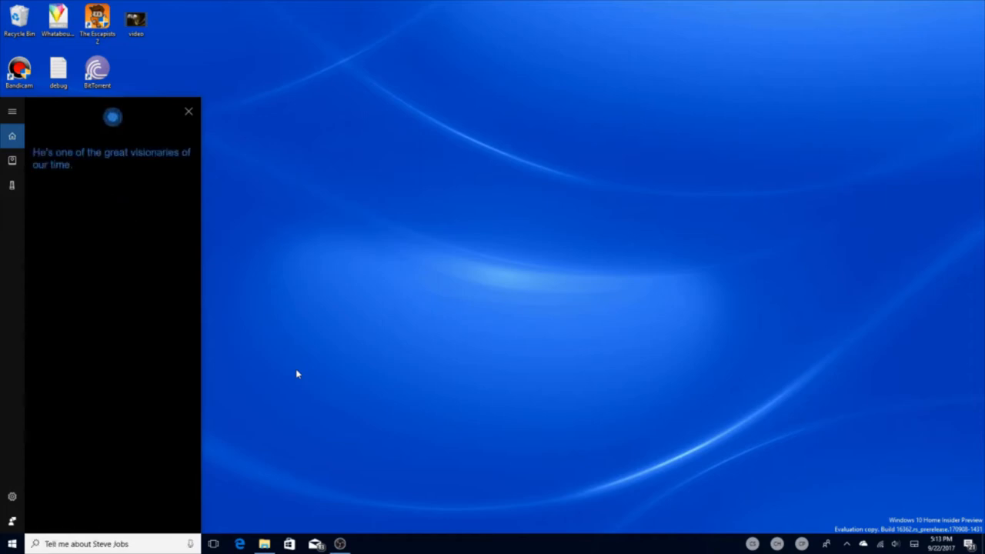
mouse_move(281, 404)
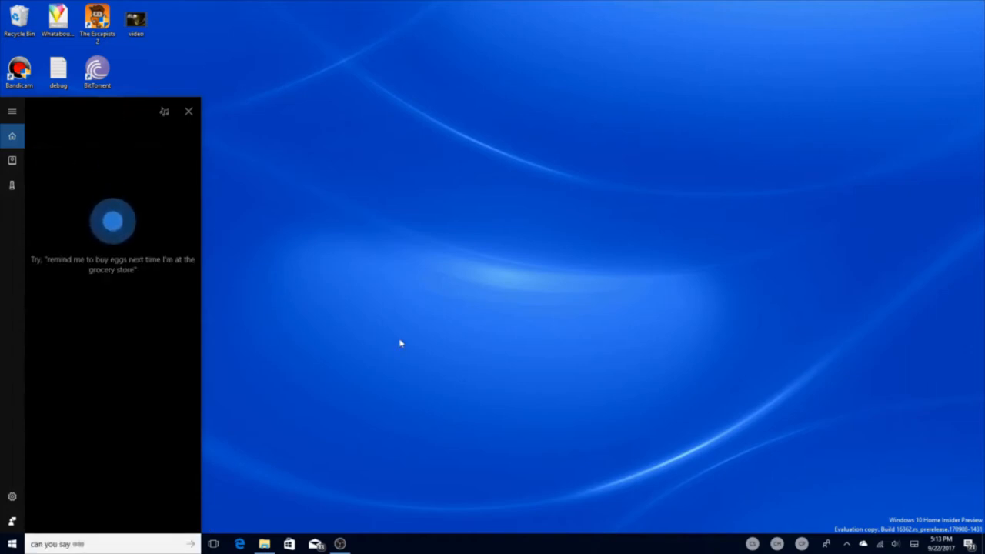
Ask Cortana 'Can you sleep' and then aloud 'Can you read'
type("can you sleep")
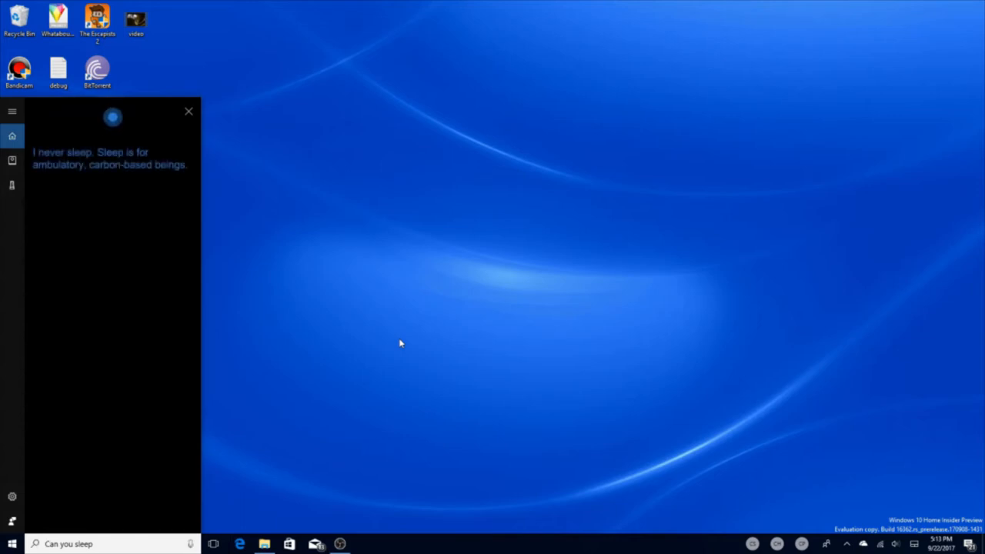
mouse_move(163, 38)
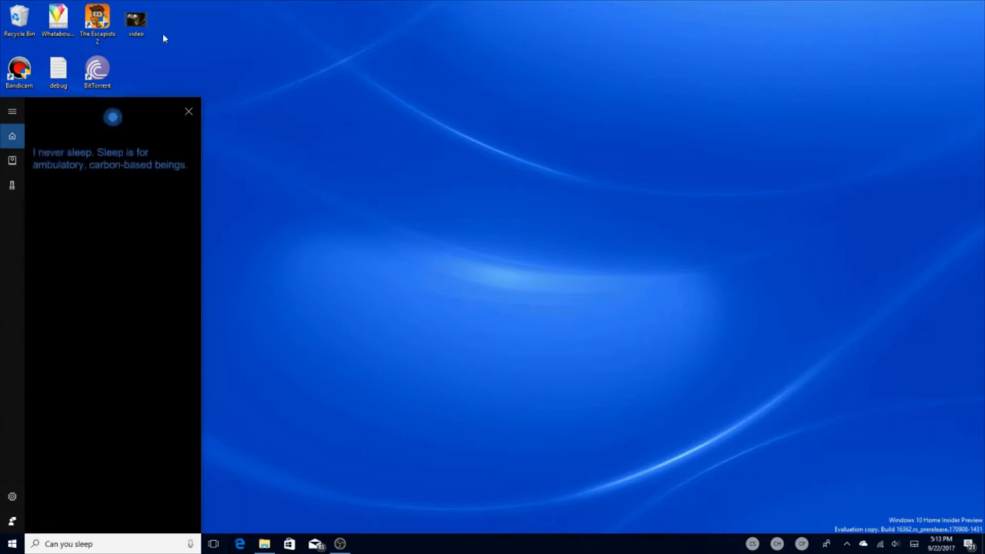
left_click(190, 544)
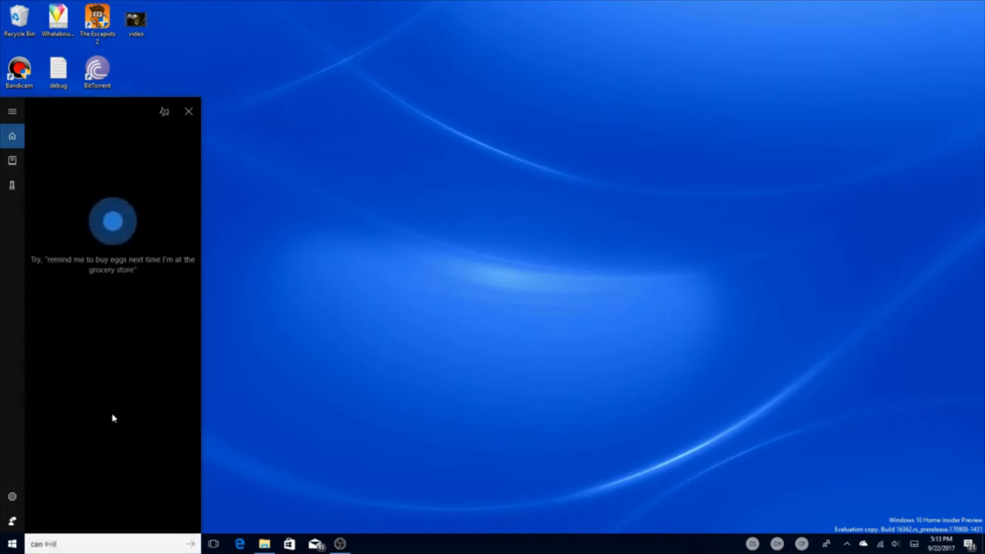
type("can you read")
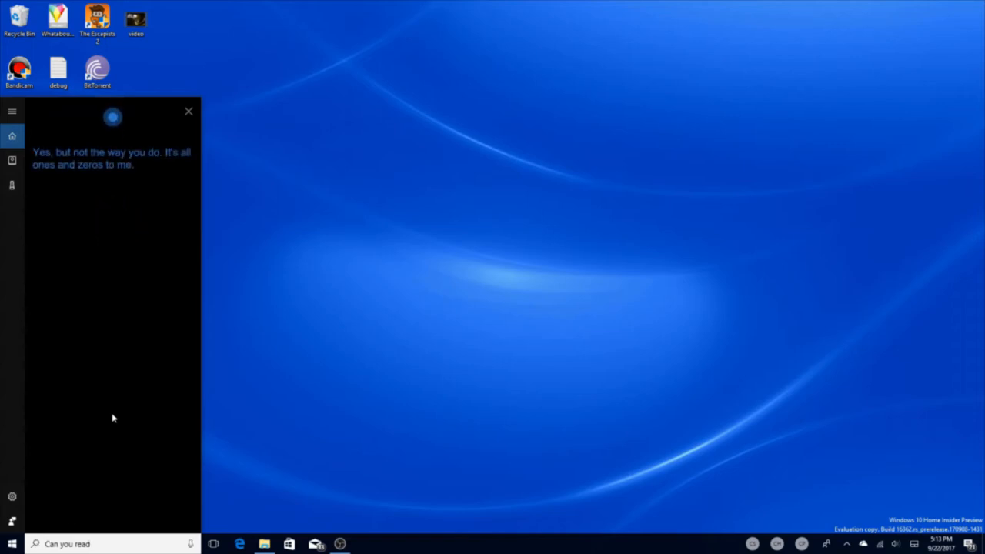
mouse_move(162, 511)
type("open")
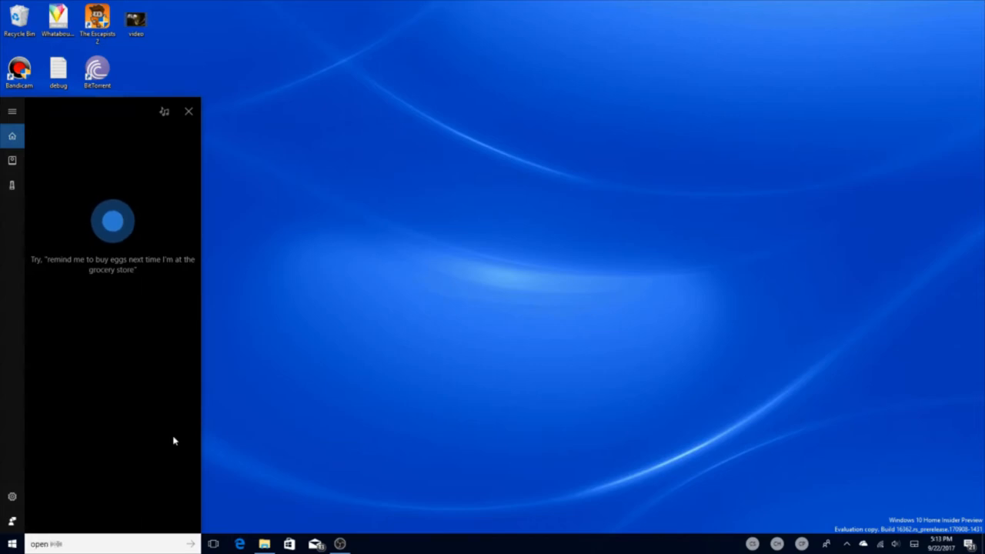
Ask 'Who made you' and get the 'I can't give away all my secrets' reply
type("who made you")
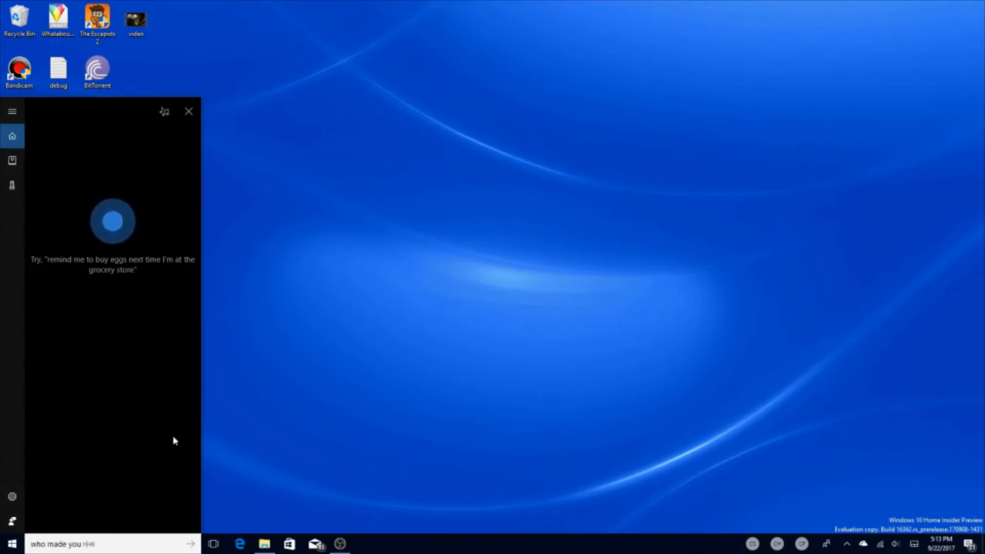
key("enter")
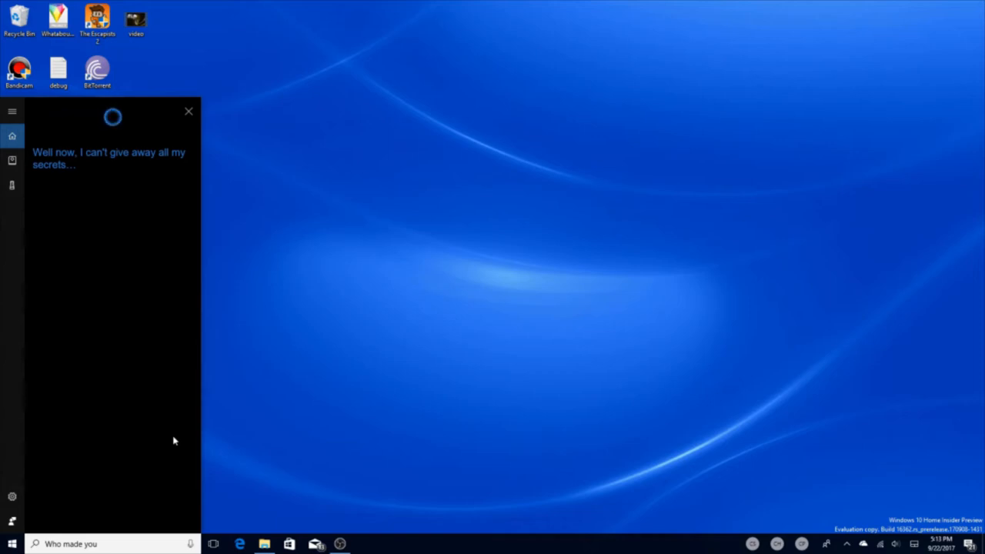
mouse_move(486, 291)
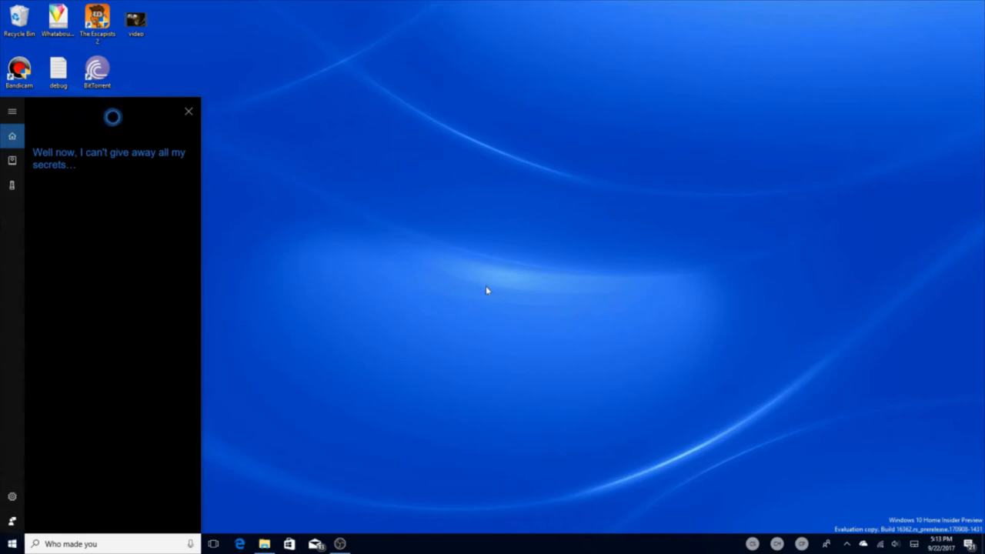
Close the Cortana answer panel back to the full desktop
left_click(188, 111)
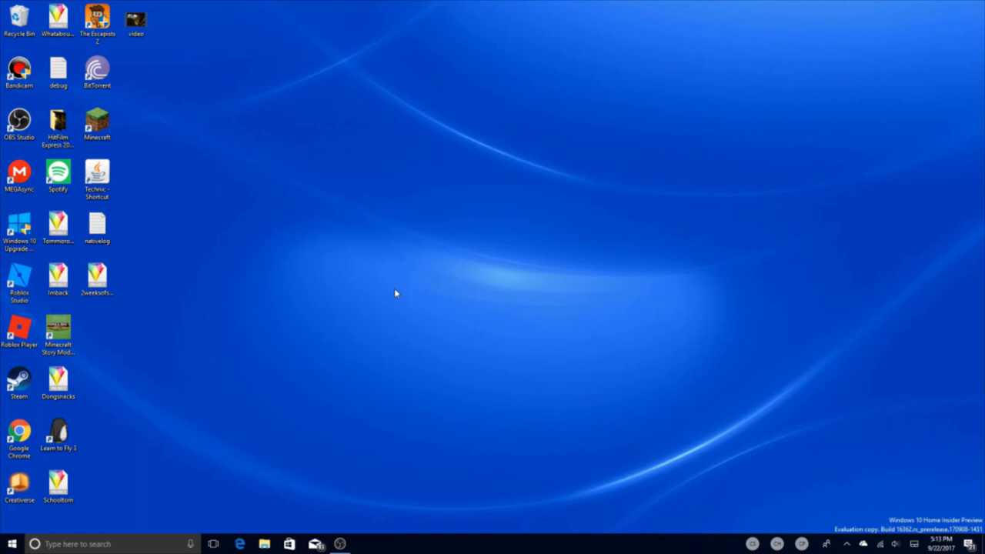
mouse_move(277, 466)
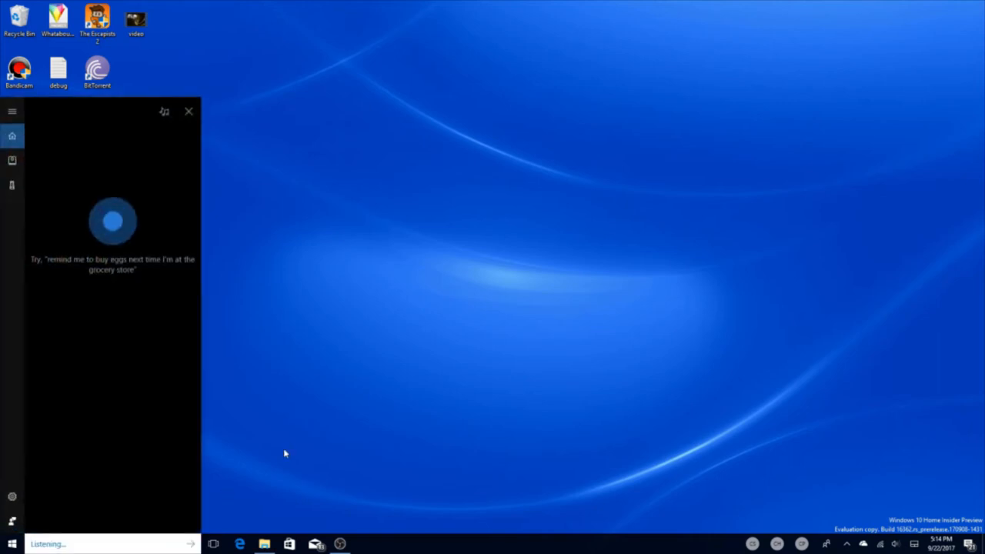
Ask Cortana 'do you know jen taylor', then close the panel
type("do you know jen taylor")
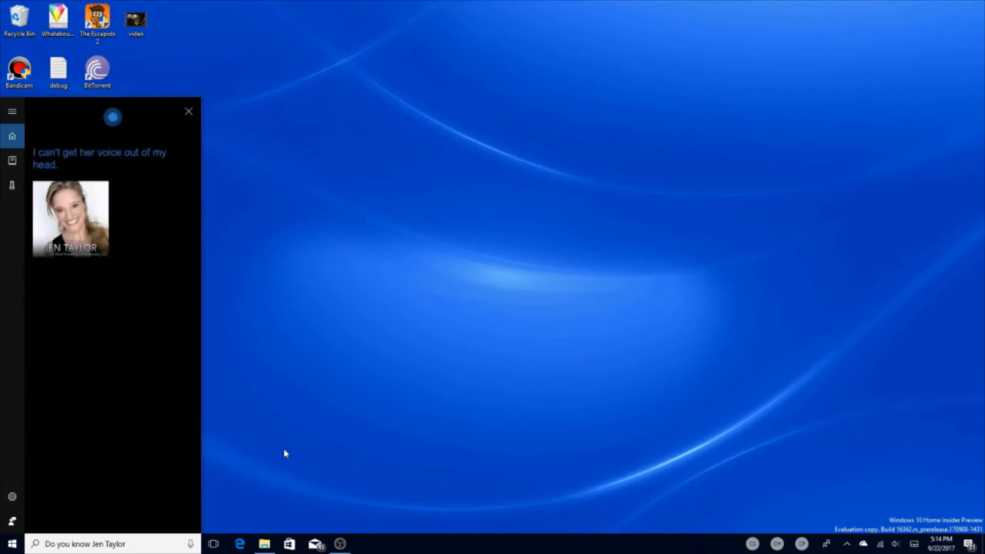
mouse_move(214, 348)
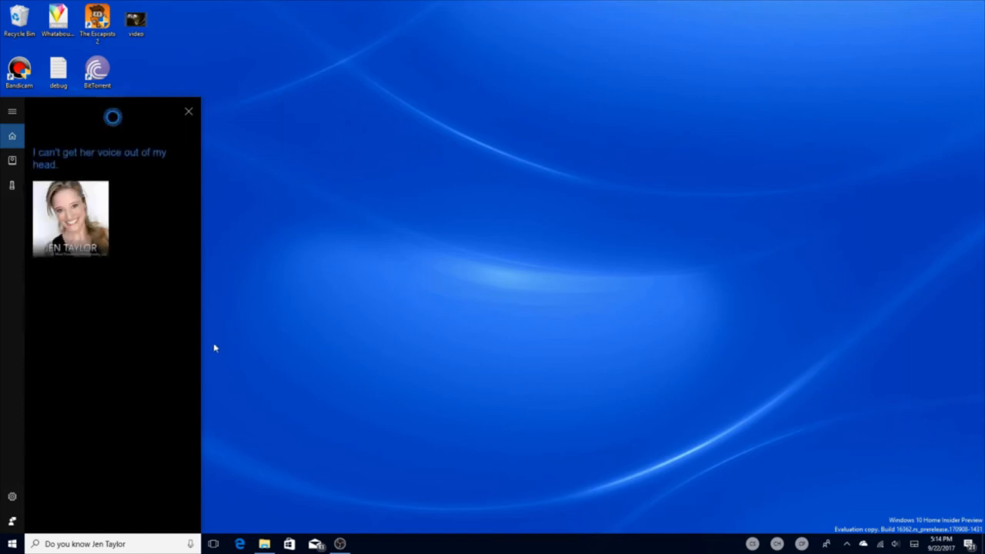
mouse_move(119, 223)
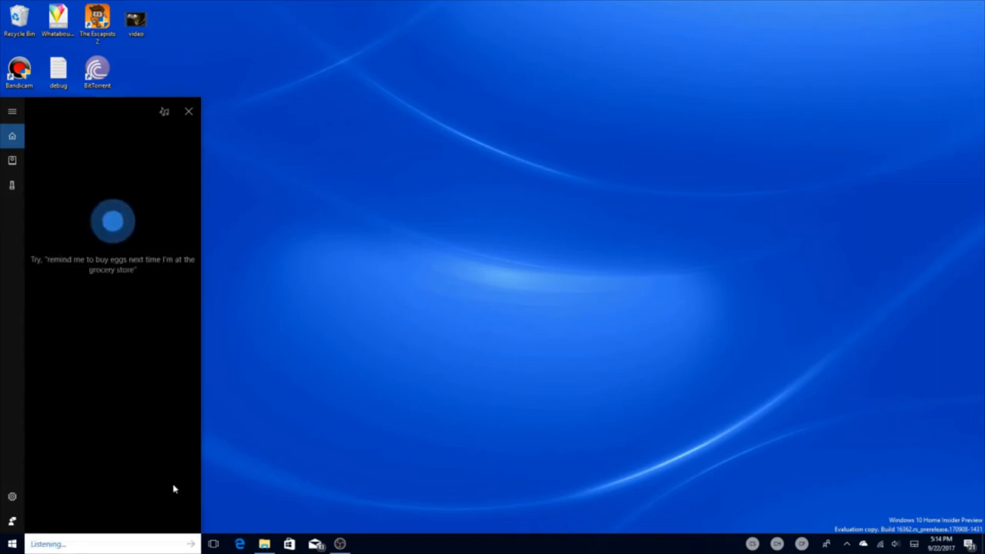
mouse_move(164, 475)
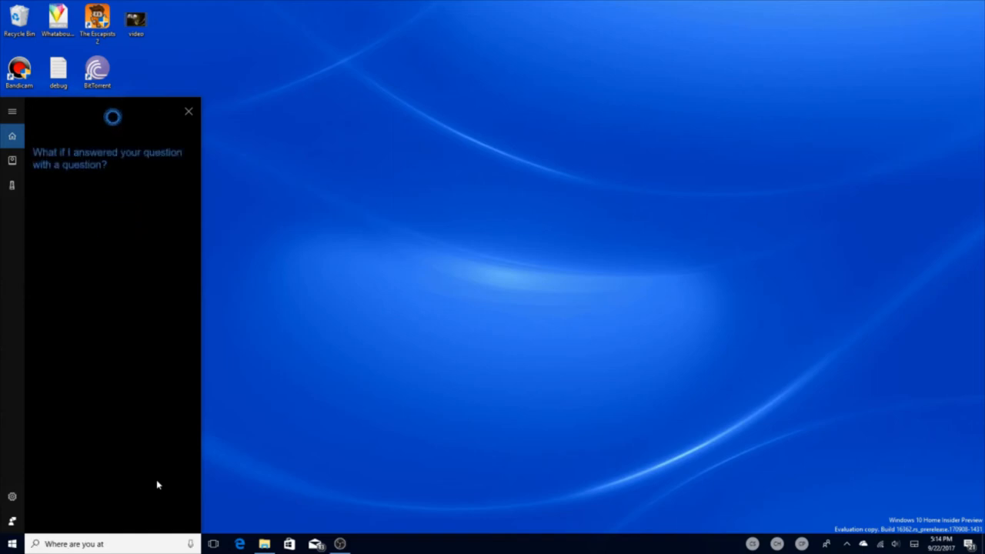
left_click(189, 111)
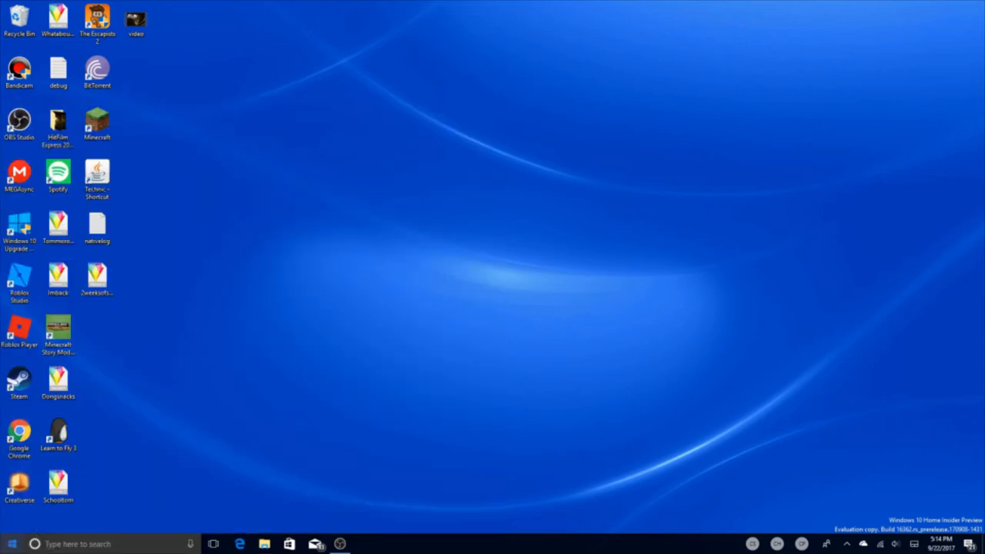
mouse_move(368, 450)
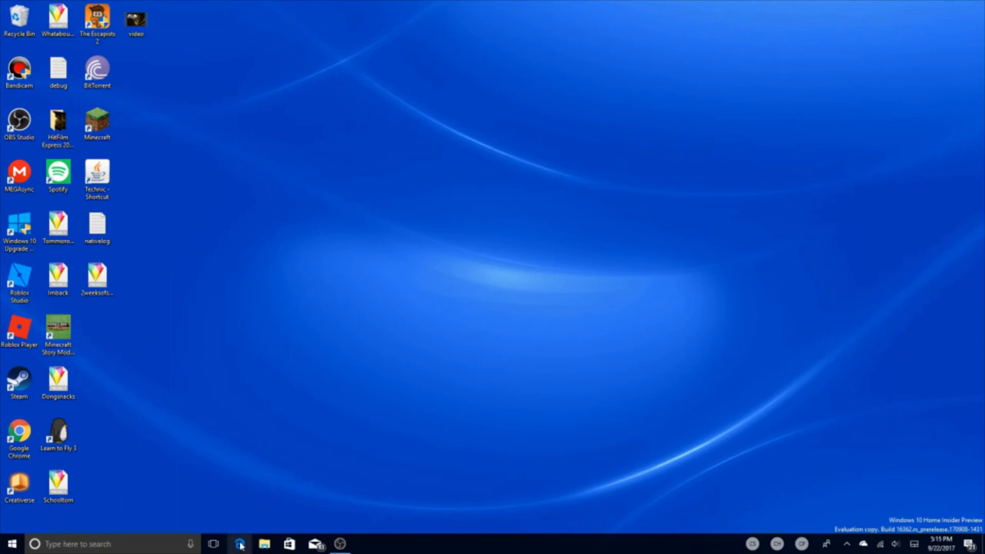
left_click(241, 544)
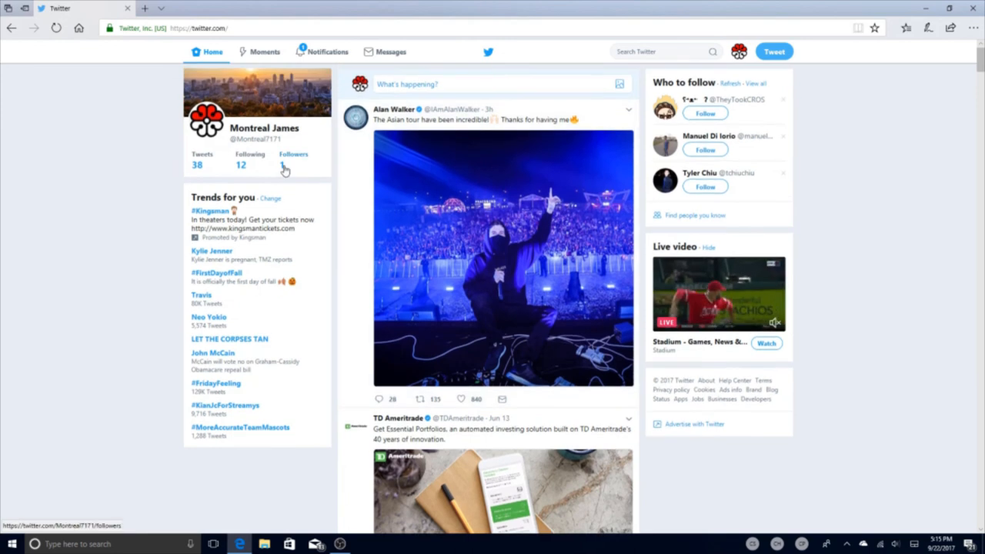
left_click(293, 160)
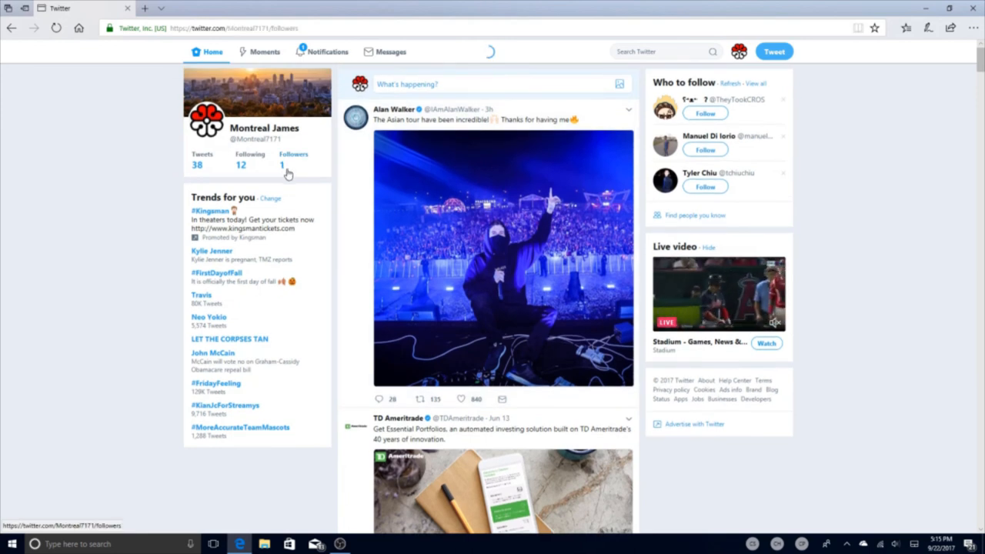
left_click(281, 165)
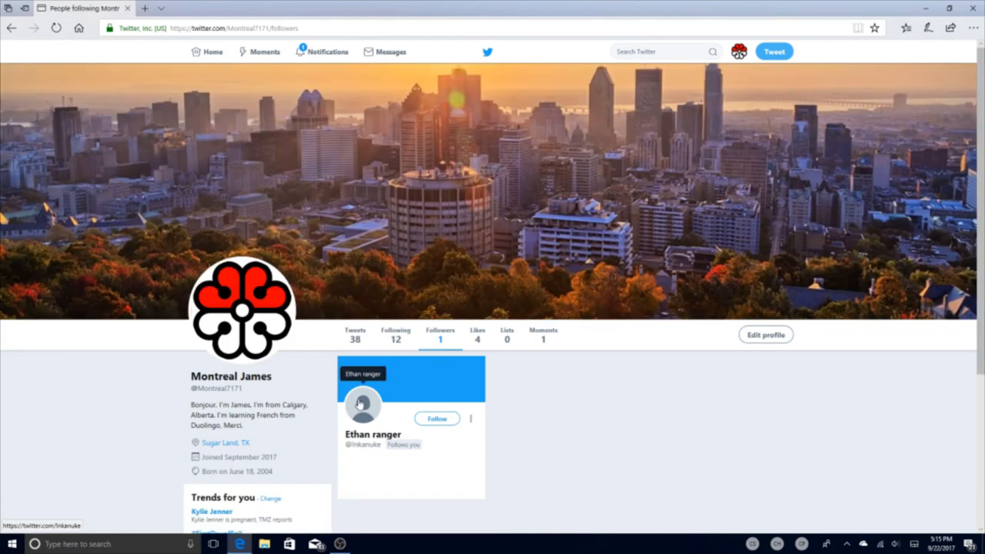
left_click(363, 406)
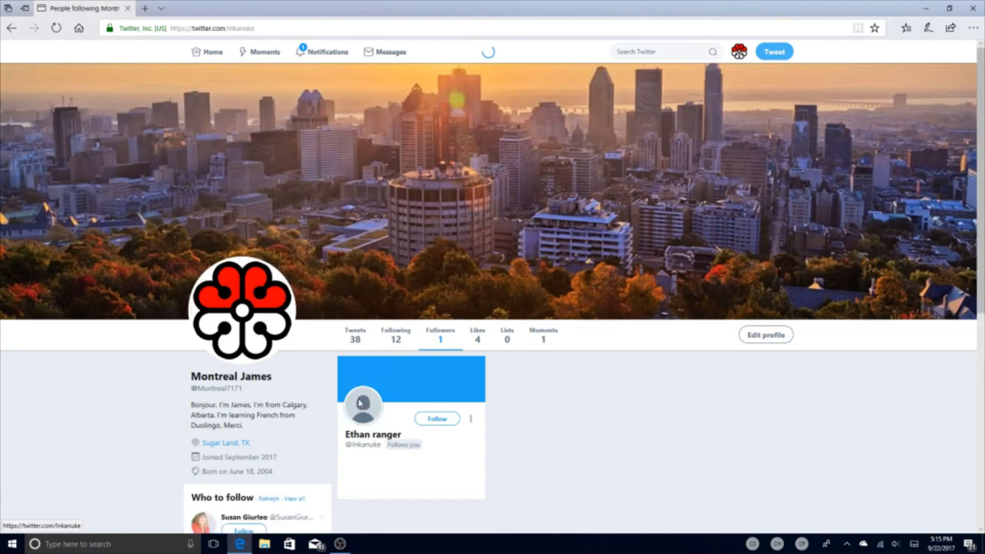
left_click(373, 435)
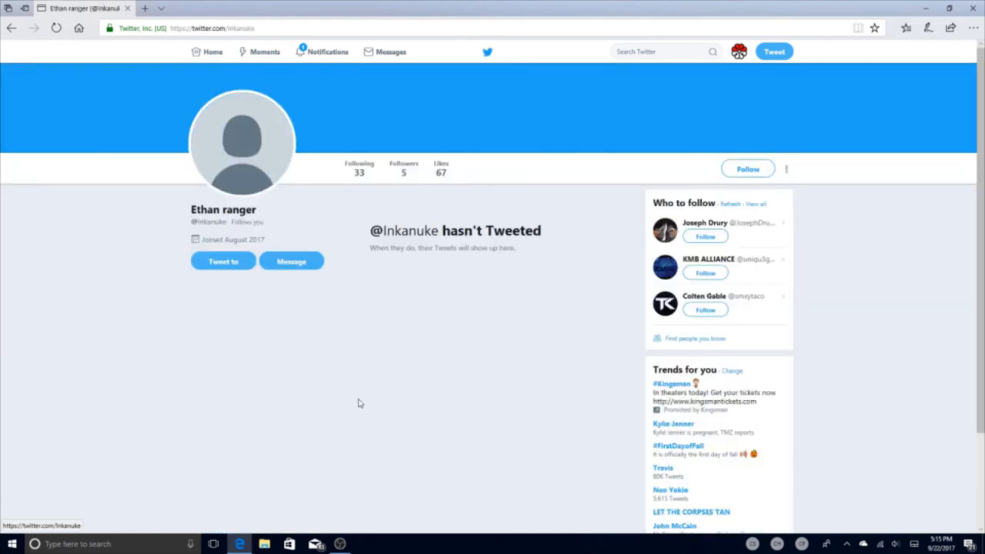
mouse_move(398, 246)
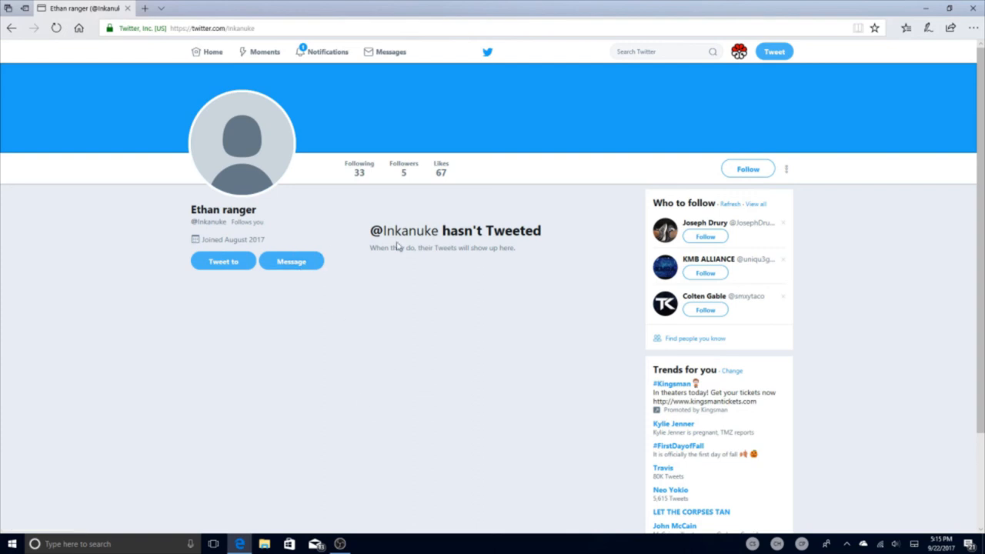